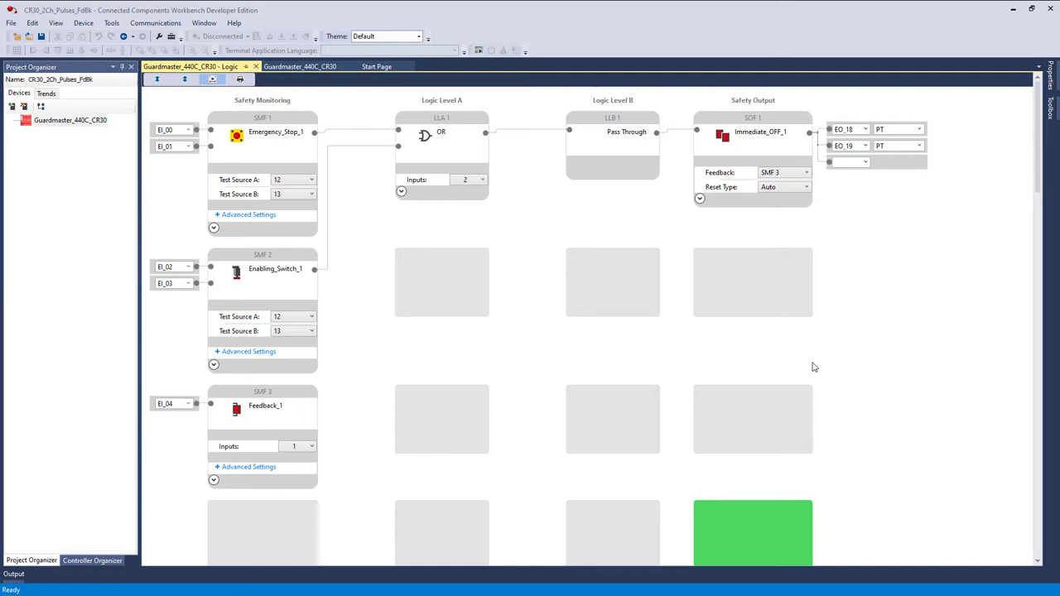
pyautogui.moveTo(187, 103)
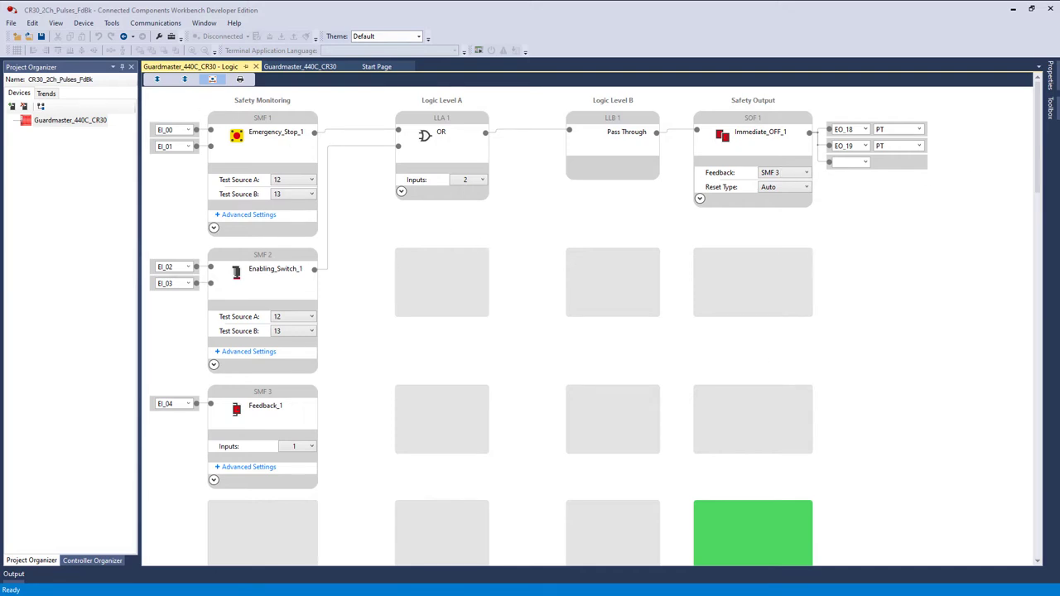
pyautogui.moveTo(428, 404)
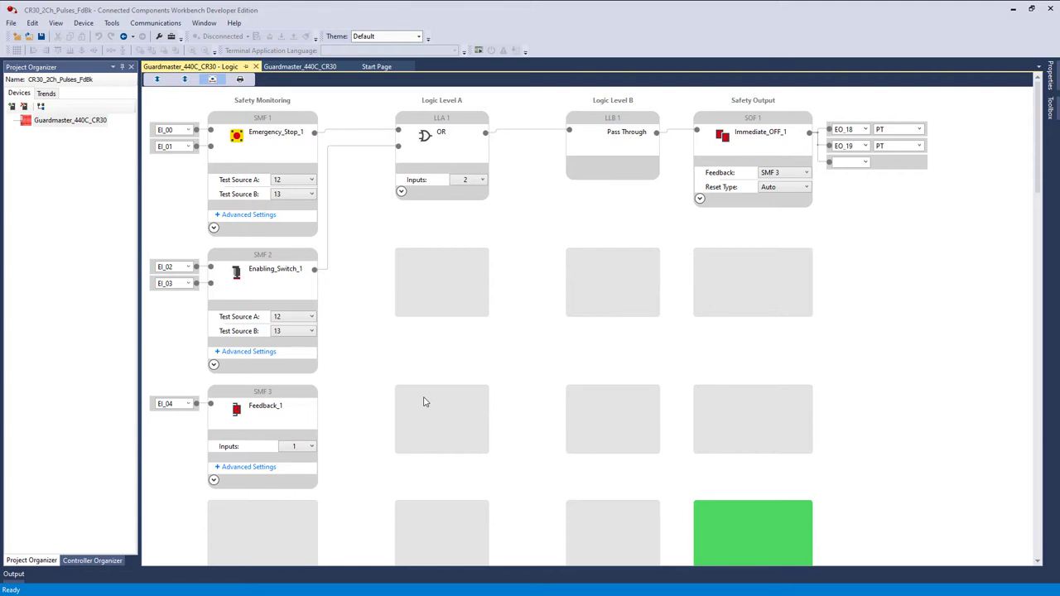
pyautogui.moveTo(292, 523)
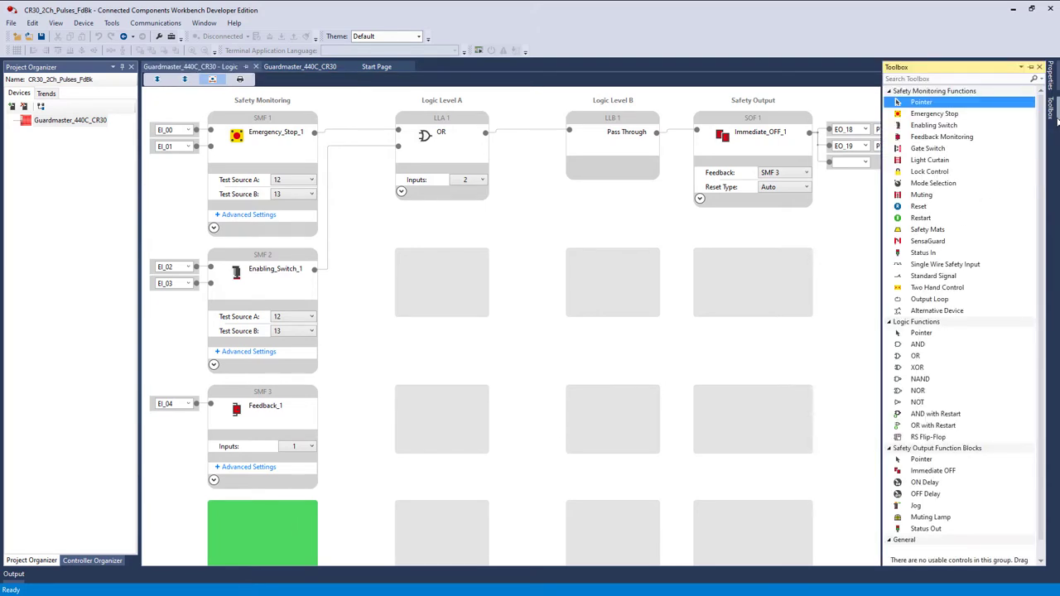
# Step: Add a Reset_1 monitoring function below SMF 3 as SMF 4, on input EI_05
pyautogui.click(918, 205)
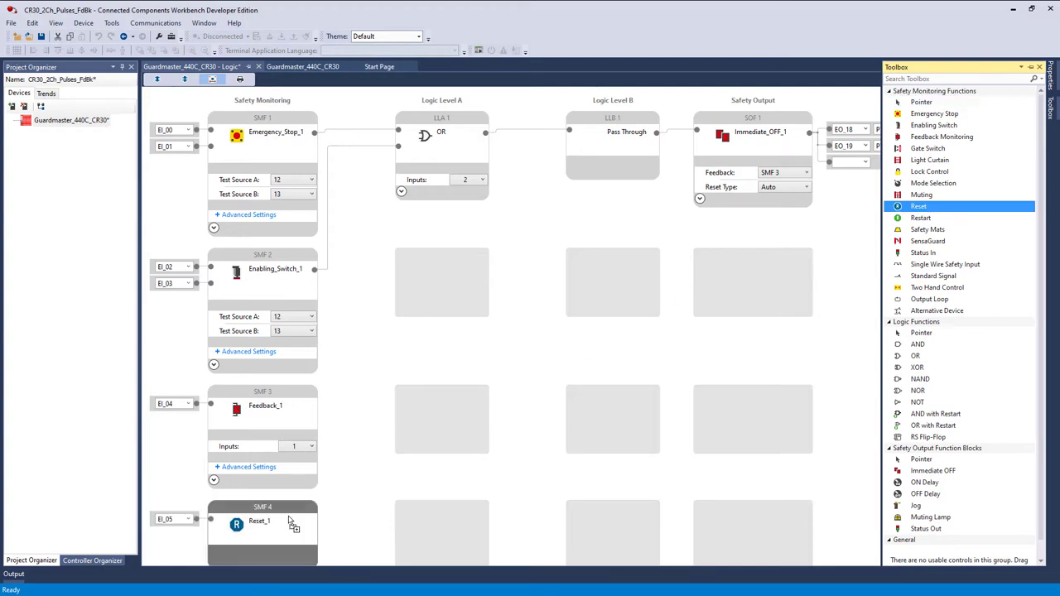
pyautogui.moveTo(174, 533)
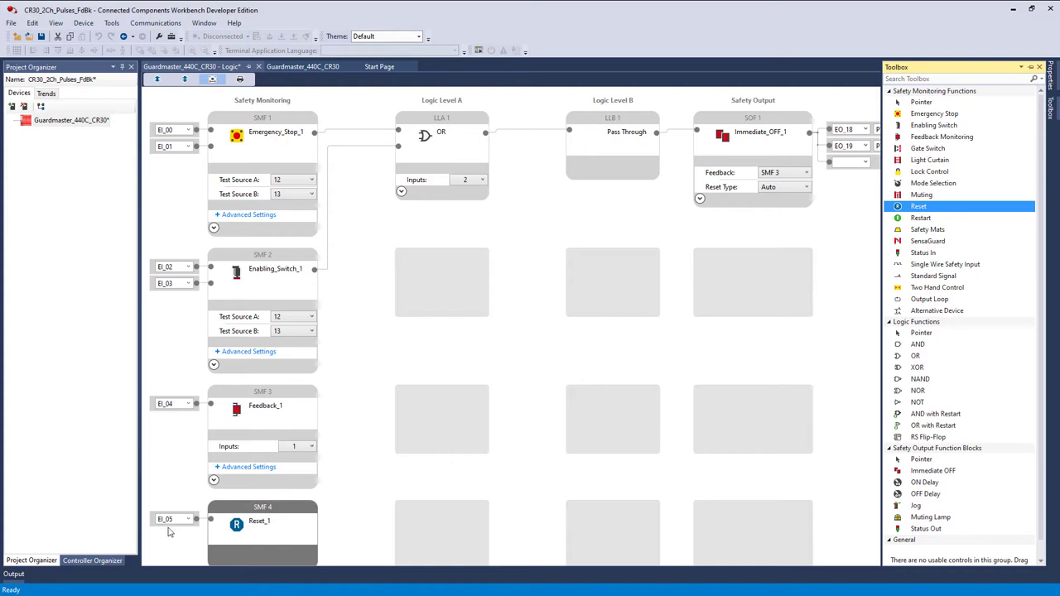
pyautogui.scroll(-3)
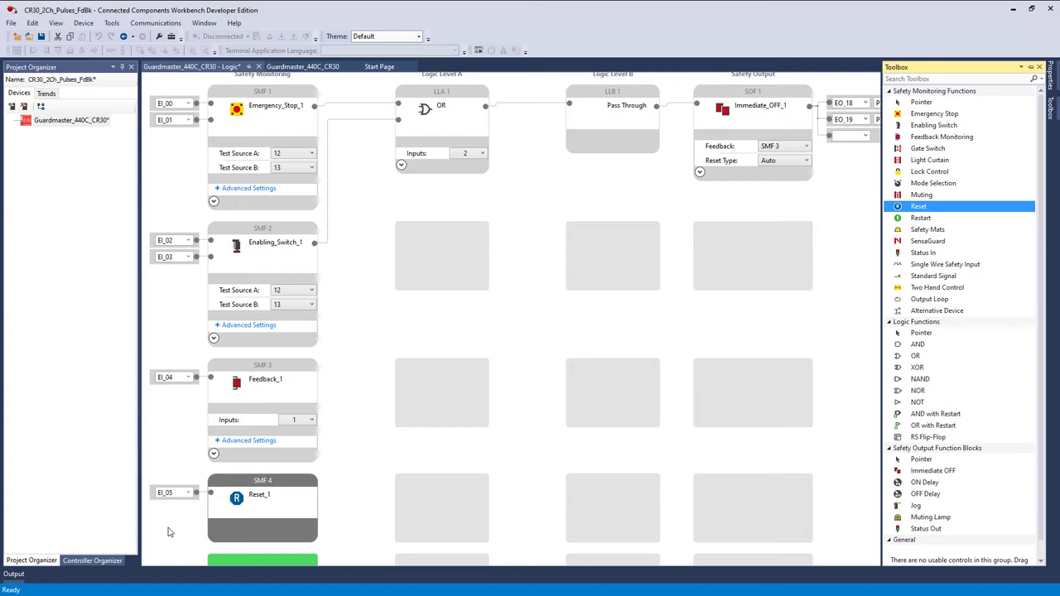
pyautogui.moveTo(723, 244)
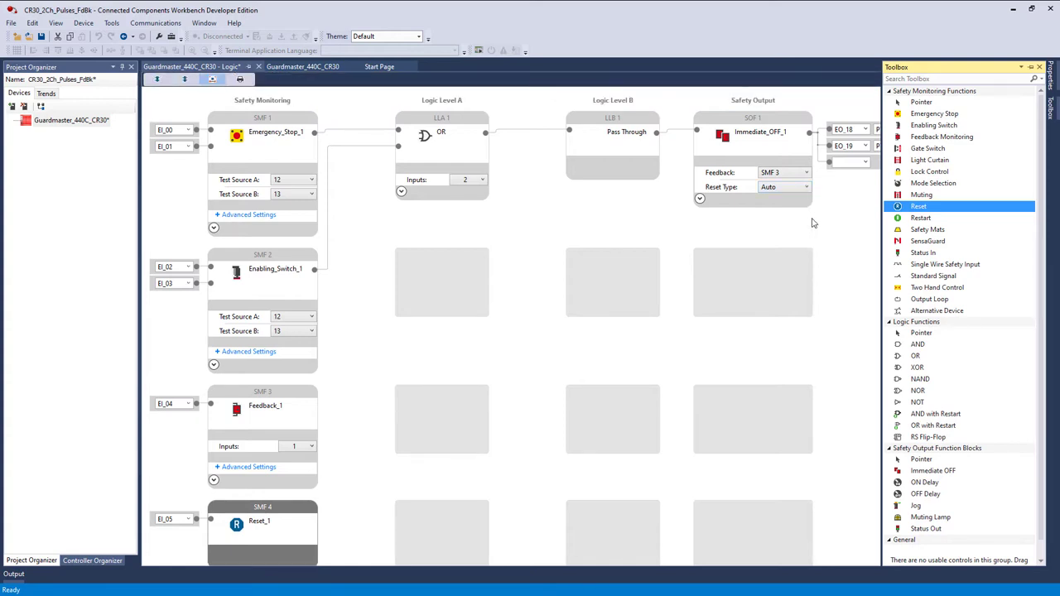
# Step: Give Immediate_OFF_1 Manual reset type with SMF 4 as its reset input
pyautogui.click(804, 186)
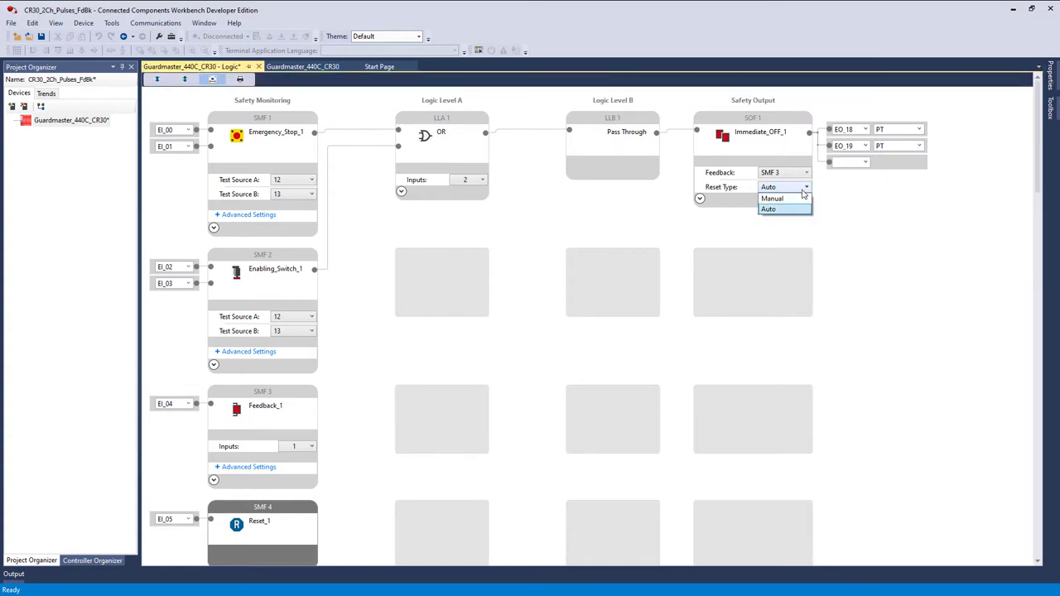
pyautogui.click(771, 198)
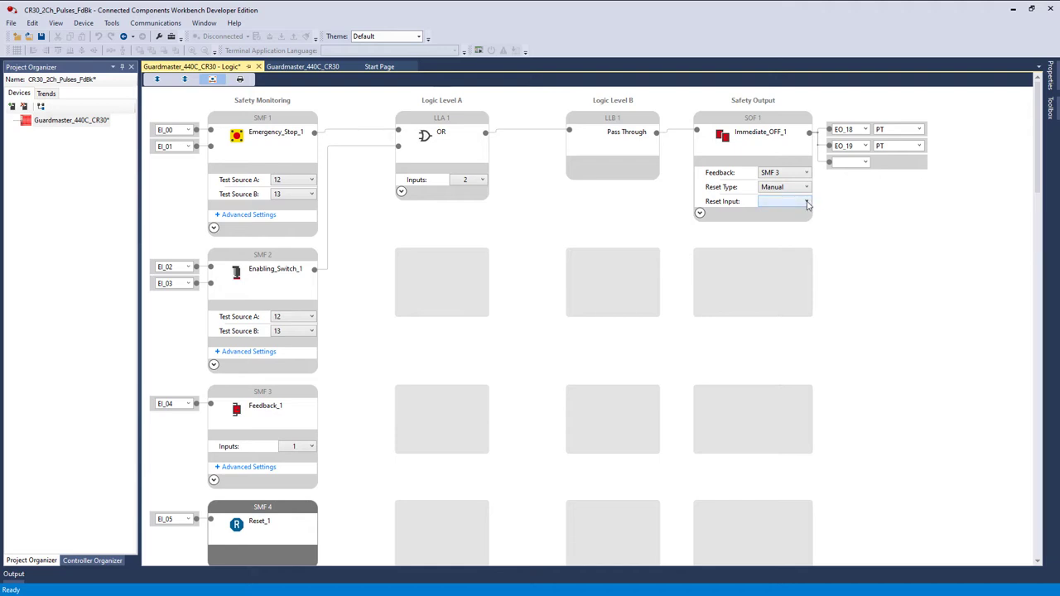
pyautogui.click(805, 202)
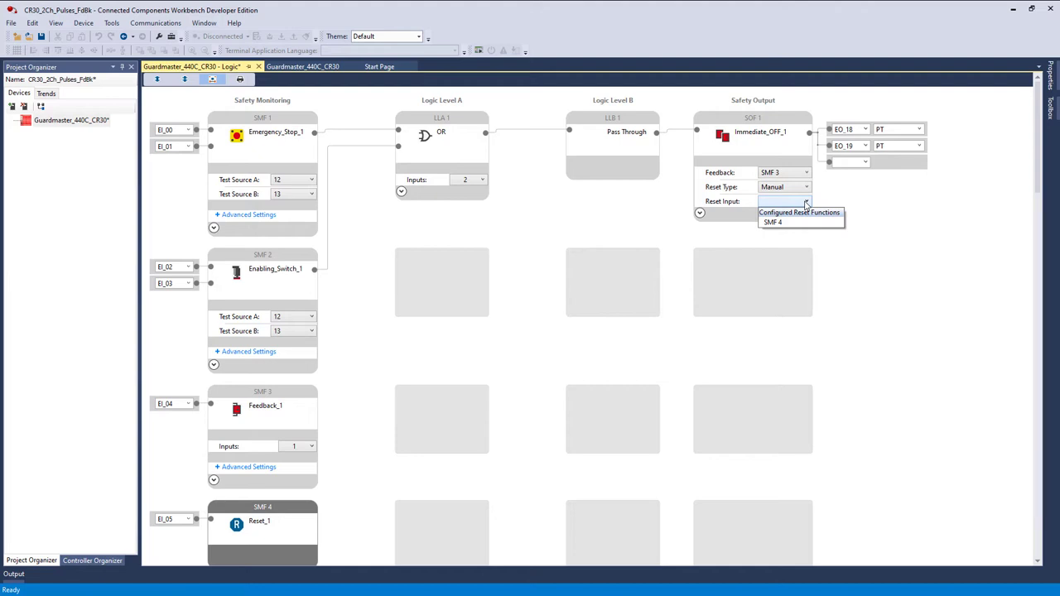
pyautogui.moveTo(797, 210)
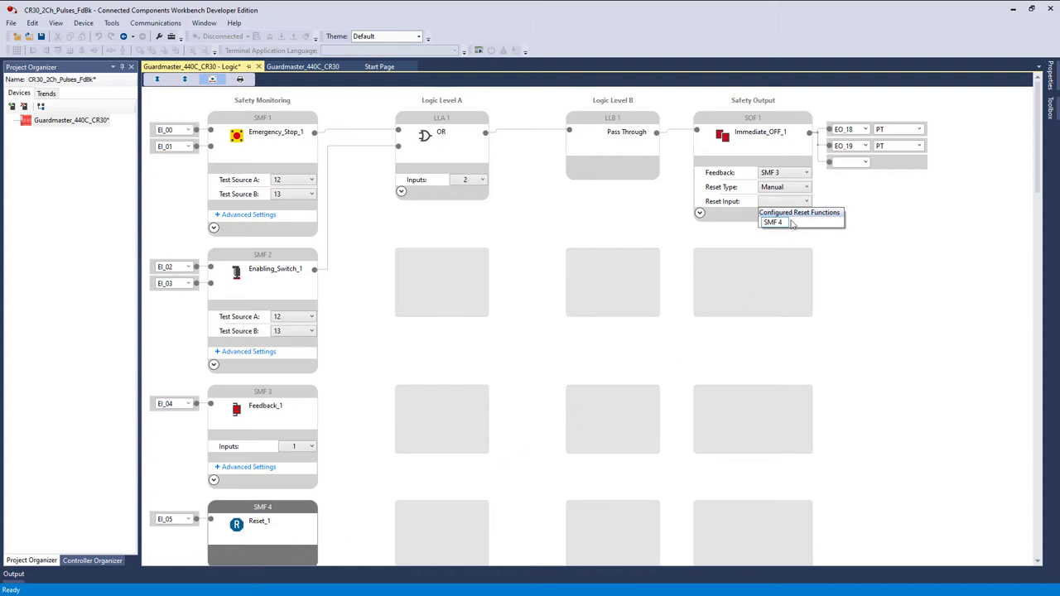
pyautogui.click(773, 222)
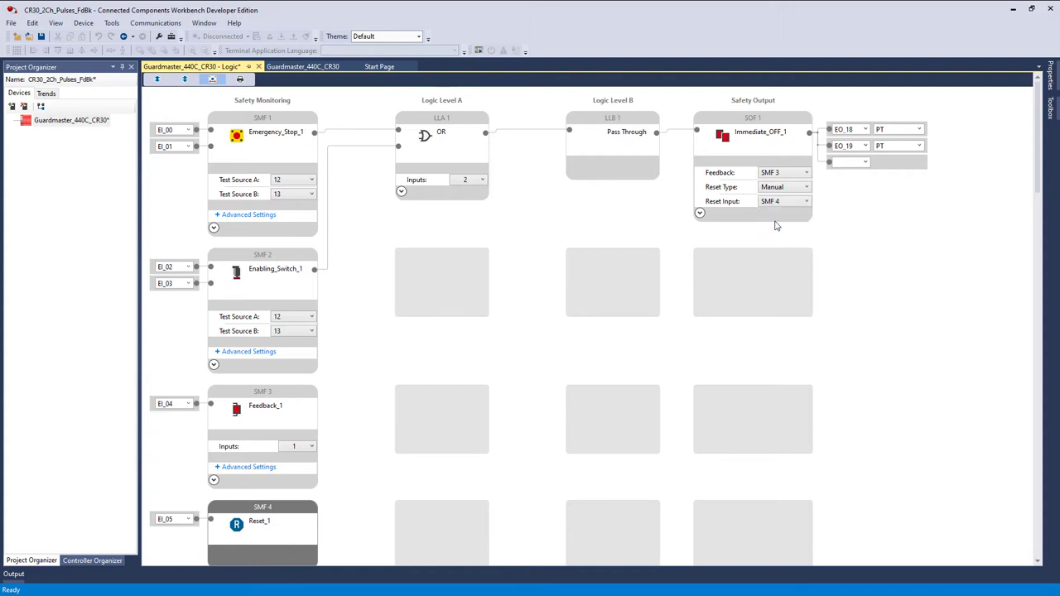
pyautogui.moveTo(772, 229)
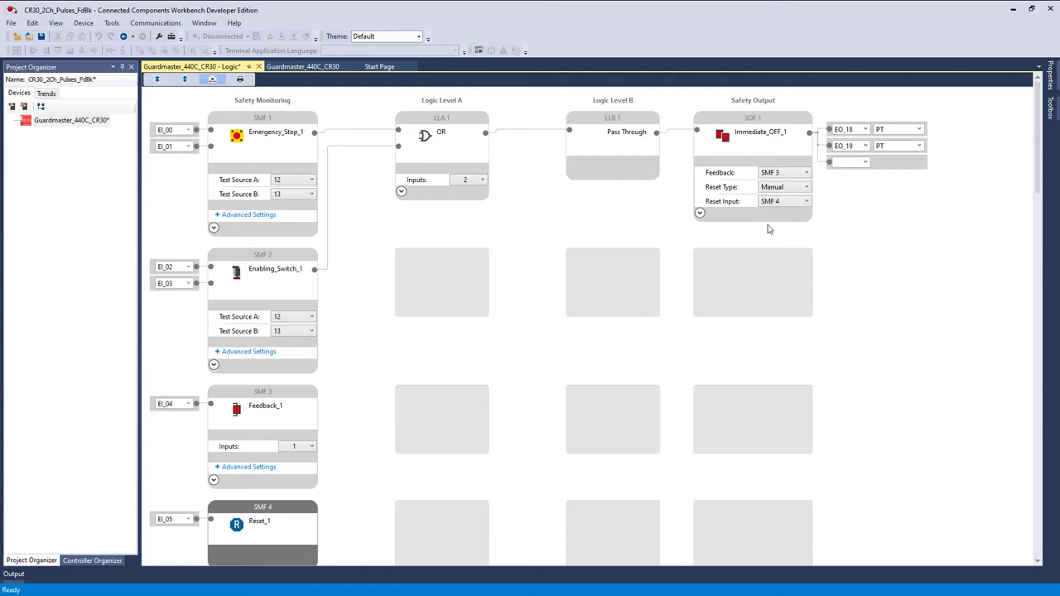
pyautogui.click(42, 36)
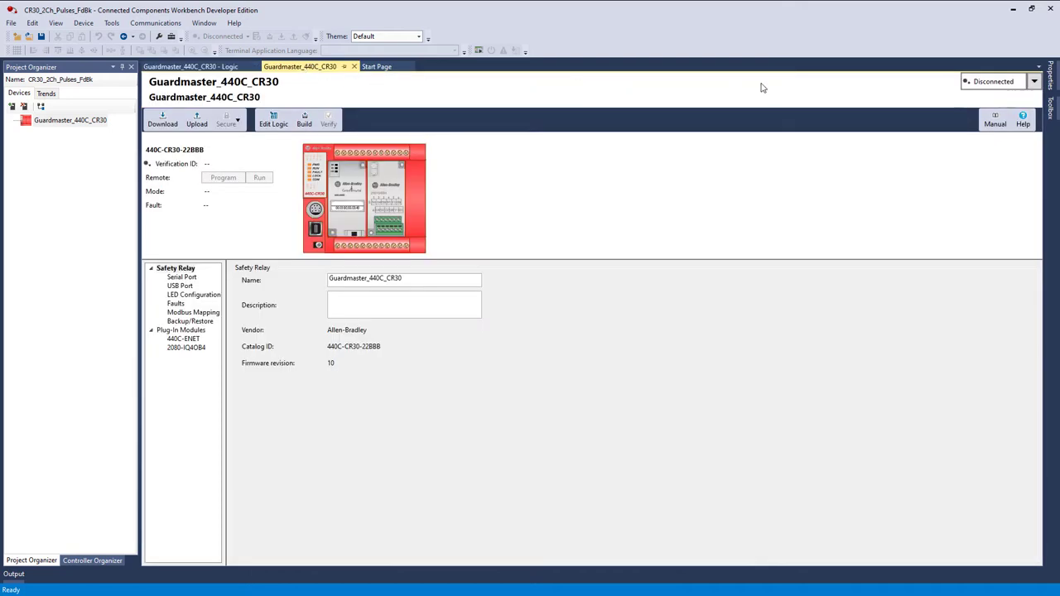
# Step: Start the download to the 440C-CR30-22BBB relay at 100.100.100.130 over Ethernet
pyautogui.click(1034, 81)
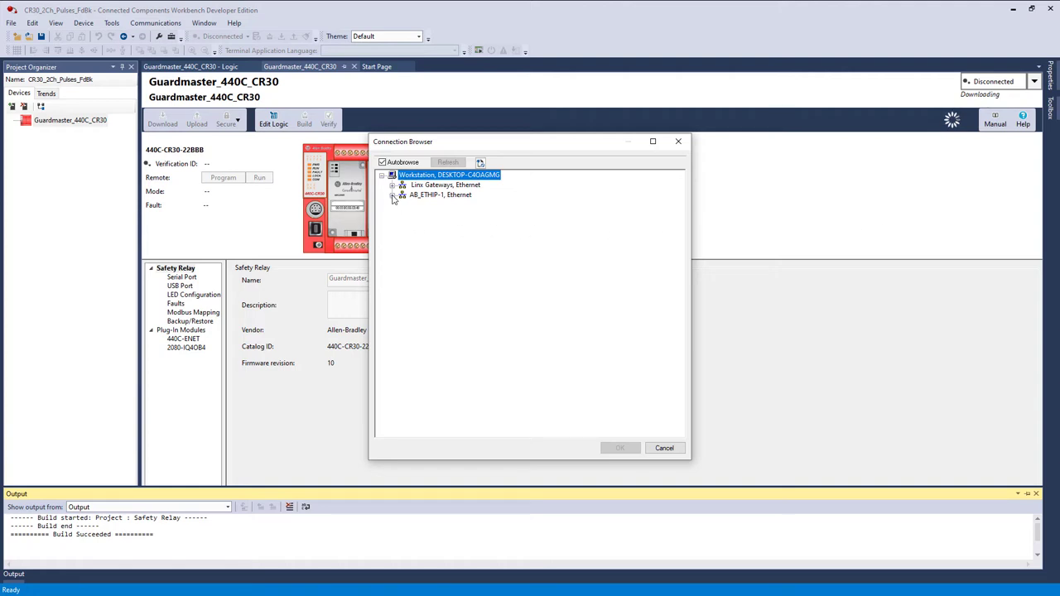
pyautogui.click(394, 195)
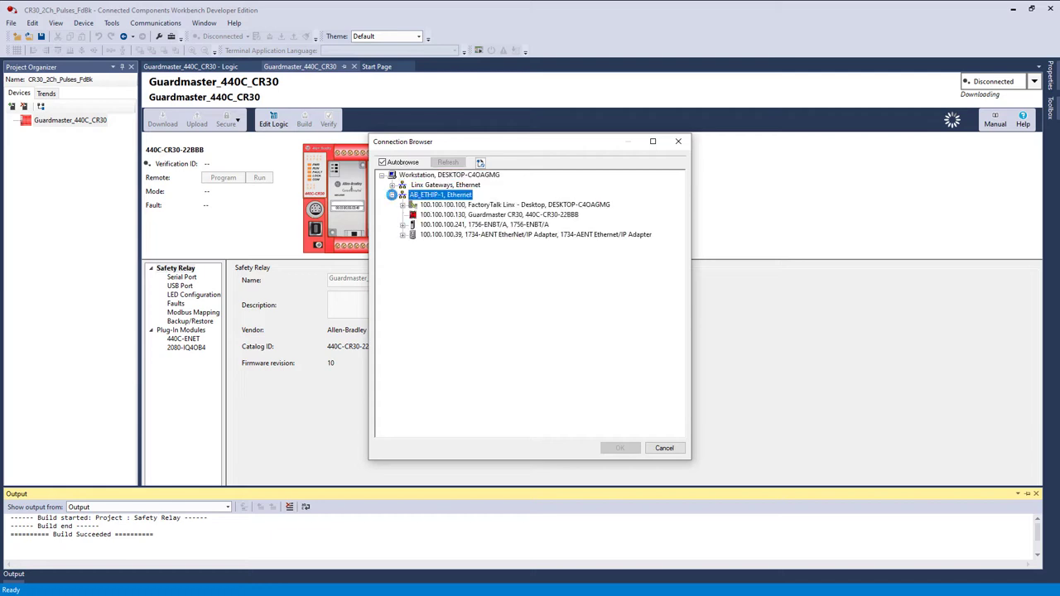
pyautogui.click(501, 214)
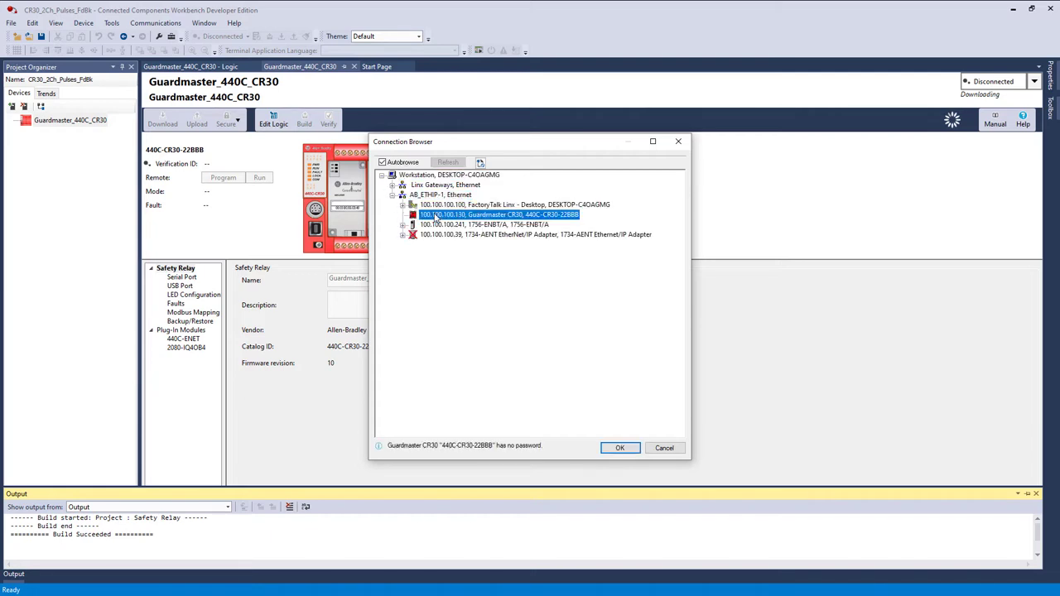
pyautogui.moveTo(562, 388)
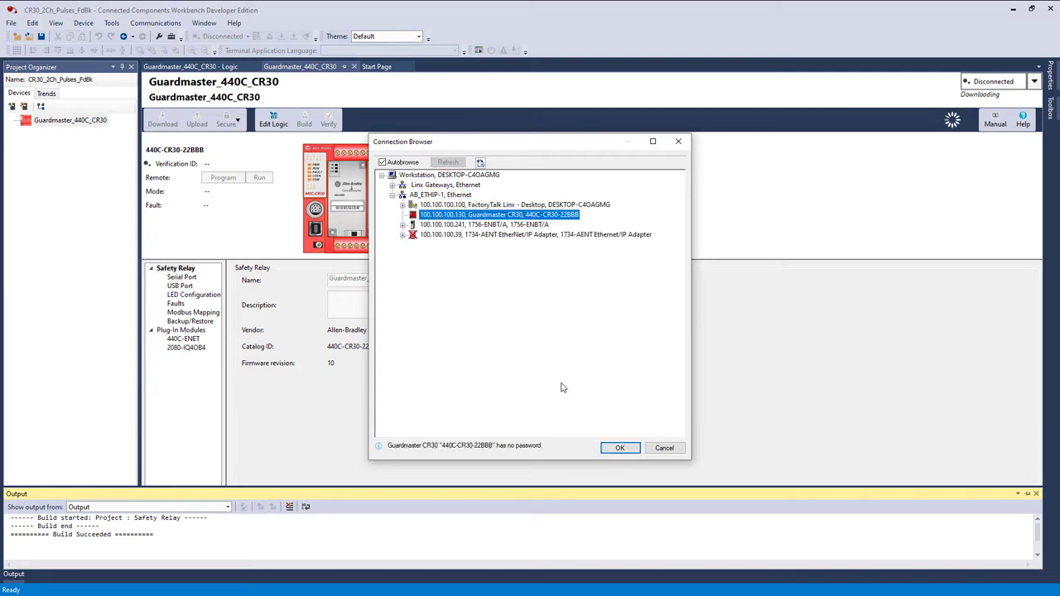
pyautogui.click(619, 448)
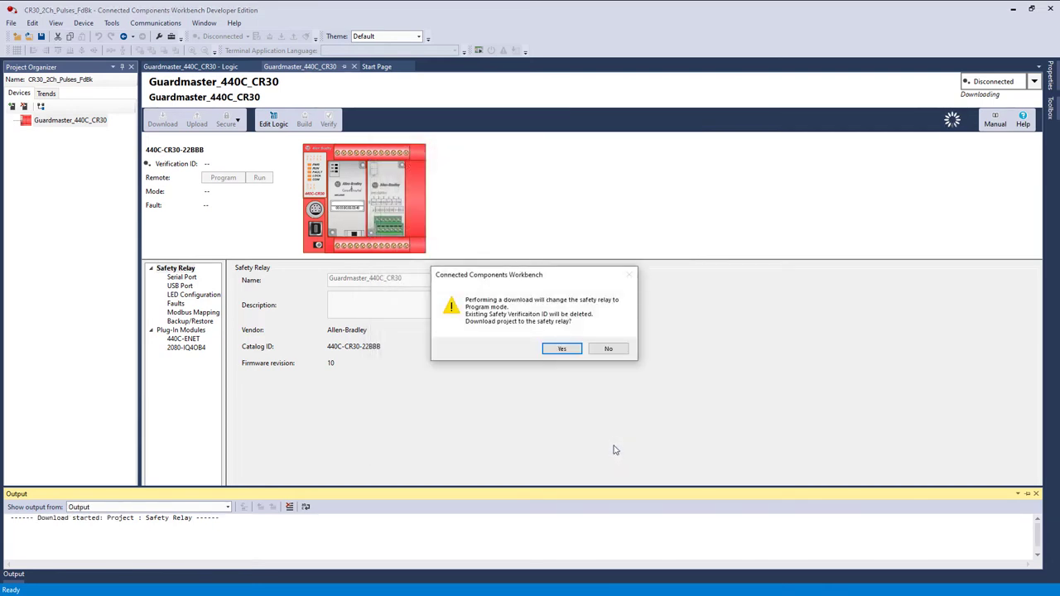
pyautogui.moveTo(575, 410)
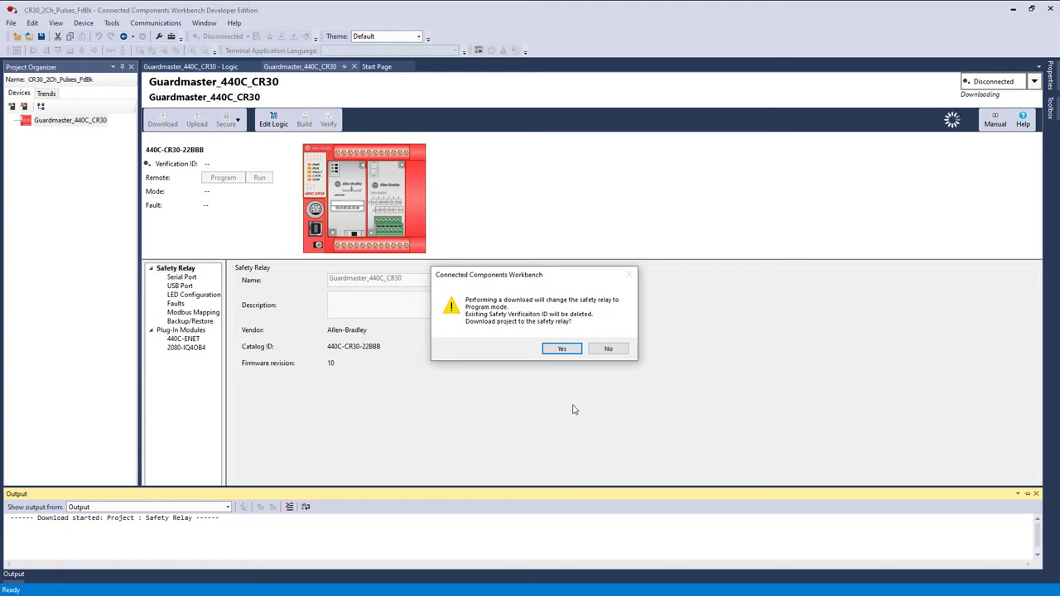
pyautogui.moveTo(571, 405)
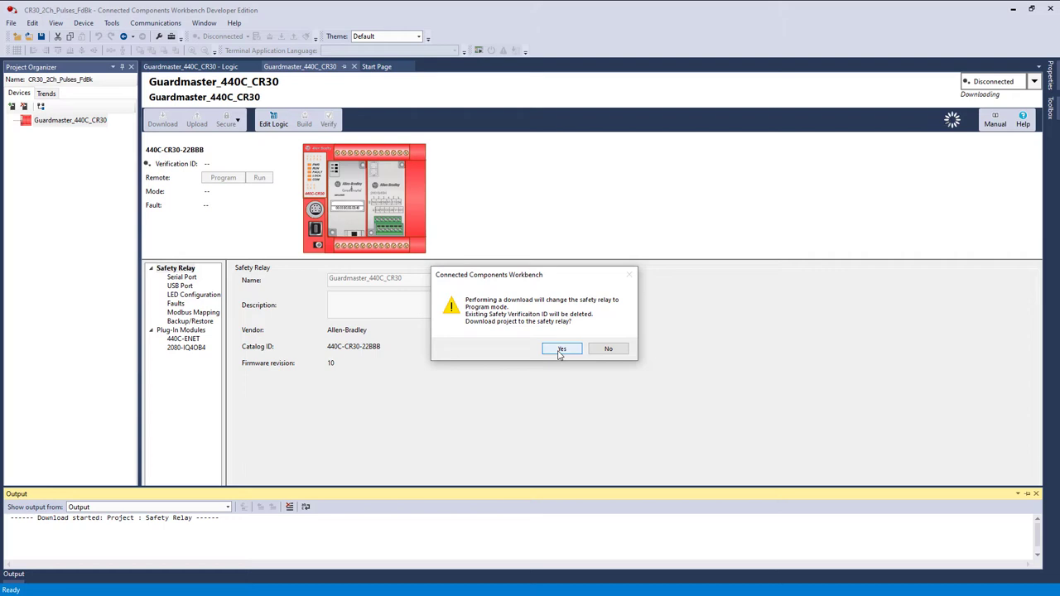
pyautogui.moveTo(538, 336)
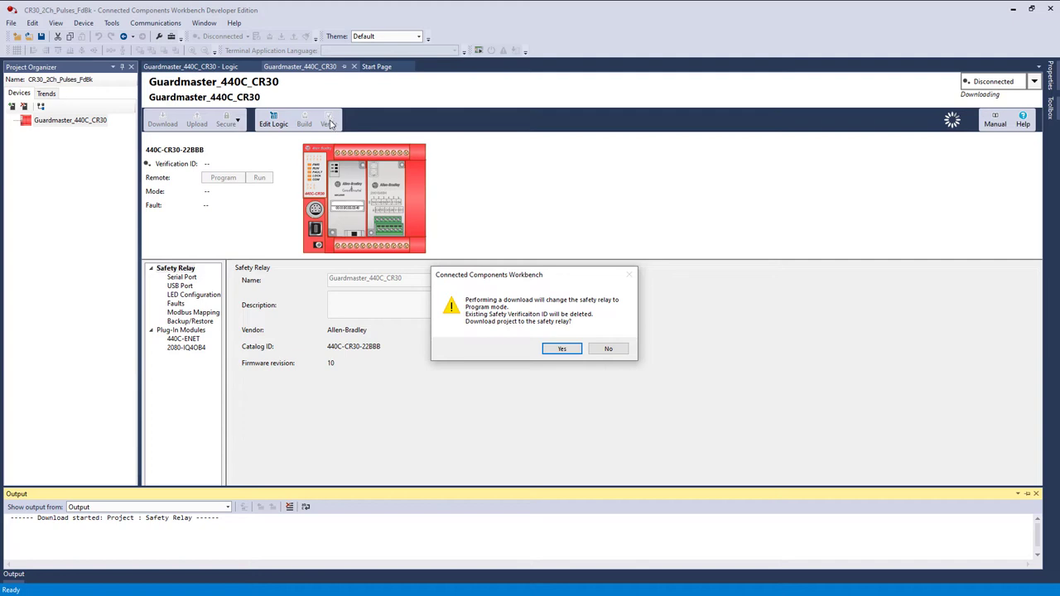
pyautogui.moveTo(532, 336)
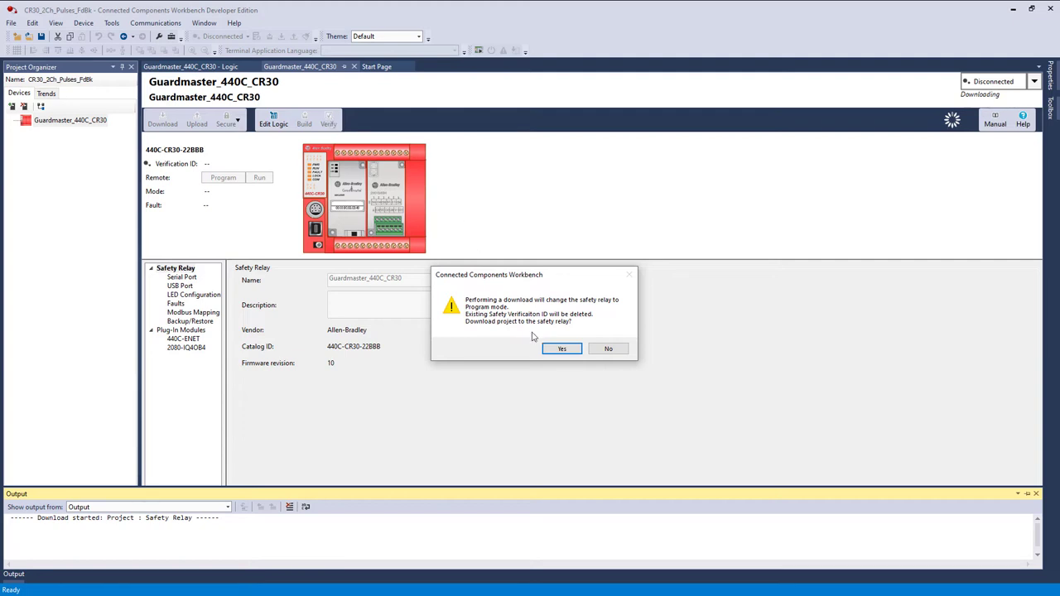
# Step: Confirm the project download and switch the CR30 relay back to Run mode
pyautogui.click(561, 348)
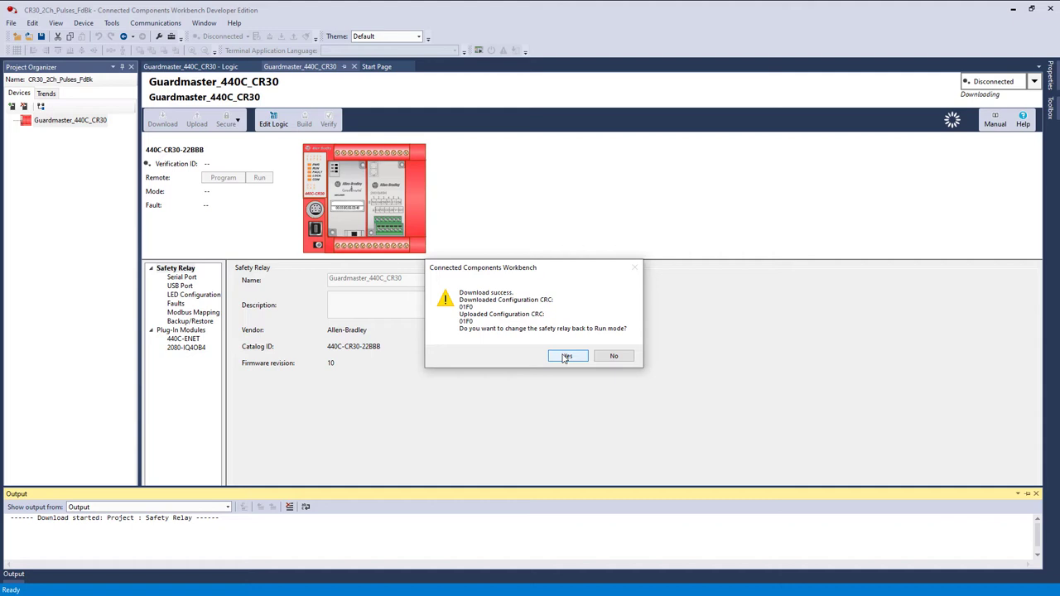
pyautogui.click(567, 355)
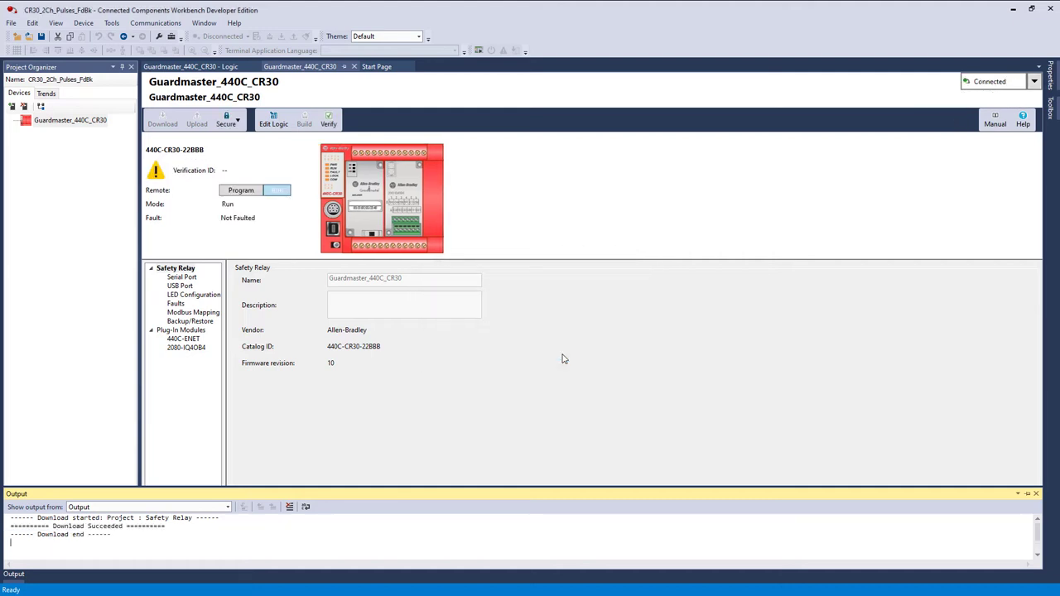
# Step: Confirm installation precautions, PFD/PFH/PLx values and functional tests, then generate verification in Program mode
pyautogui.click(328, 119)
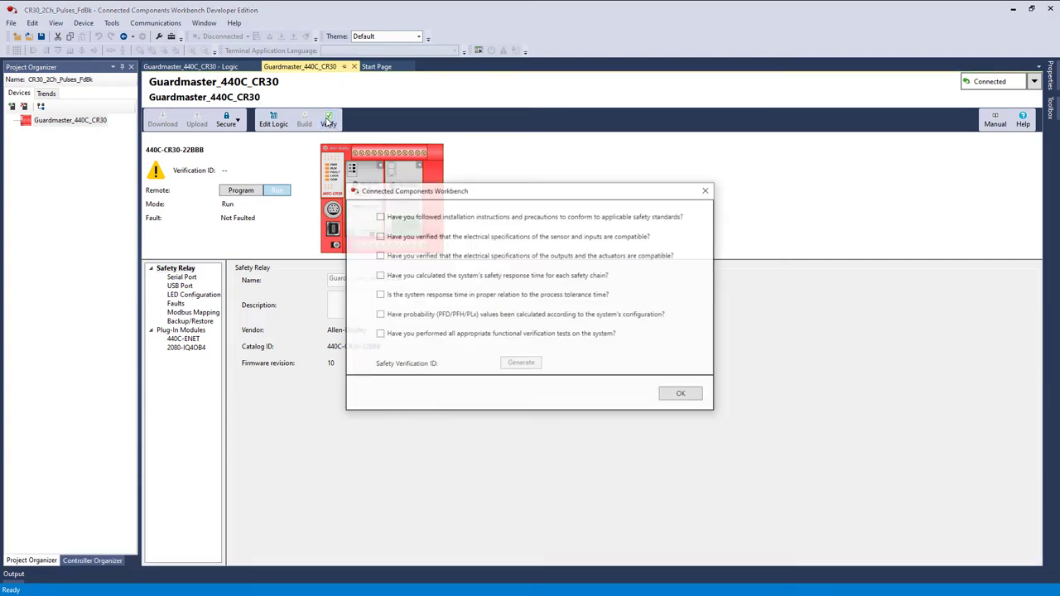
pyautogui.click(380, 216)
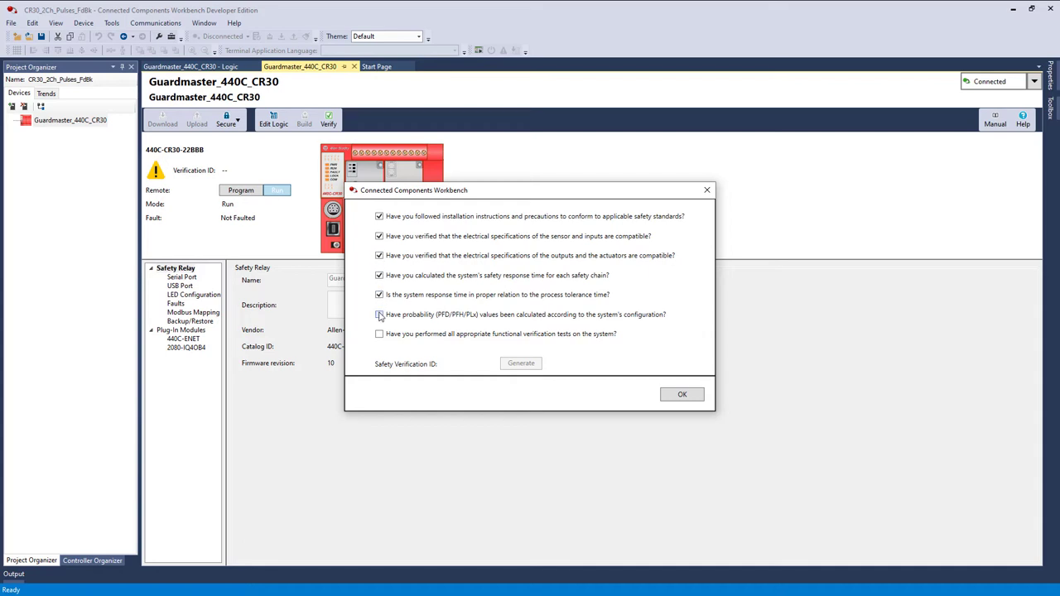
pyautogui.click(379, 314)
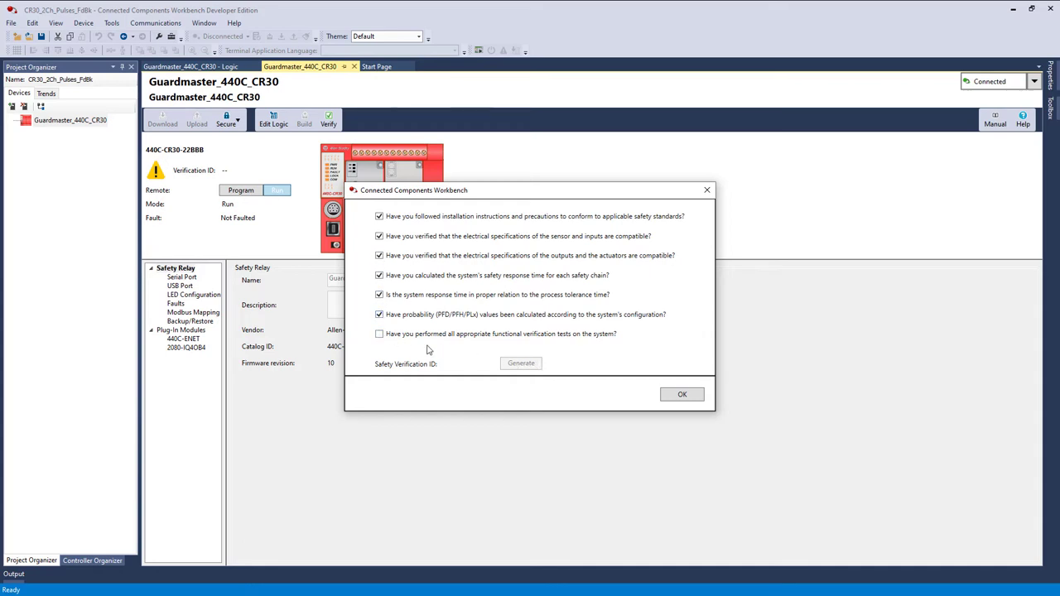
pyautogui.click(379, 334)
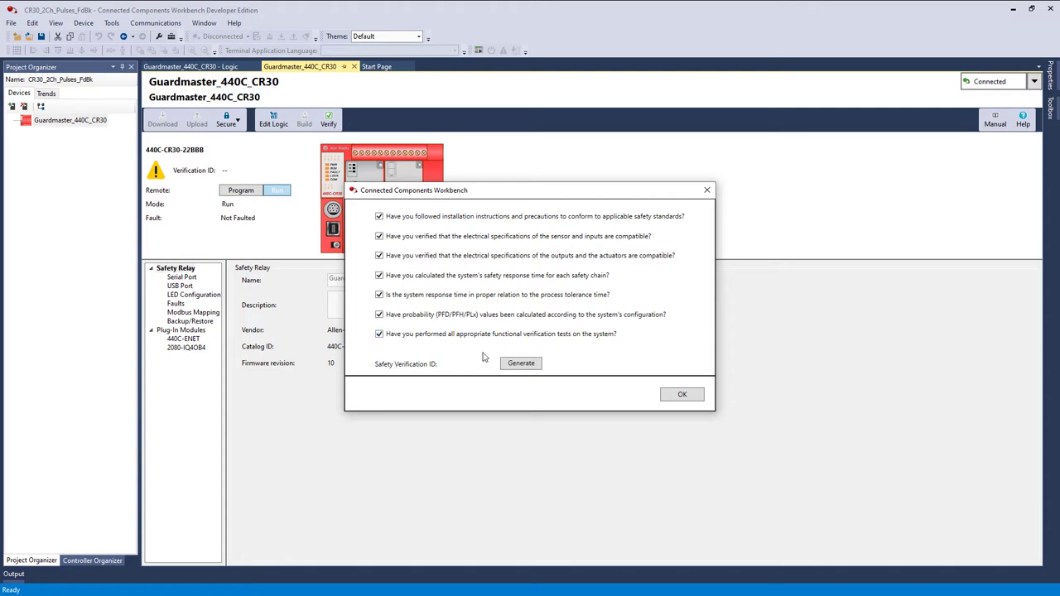
pyautogui.click(521, 363)
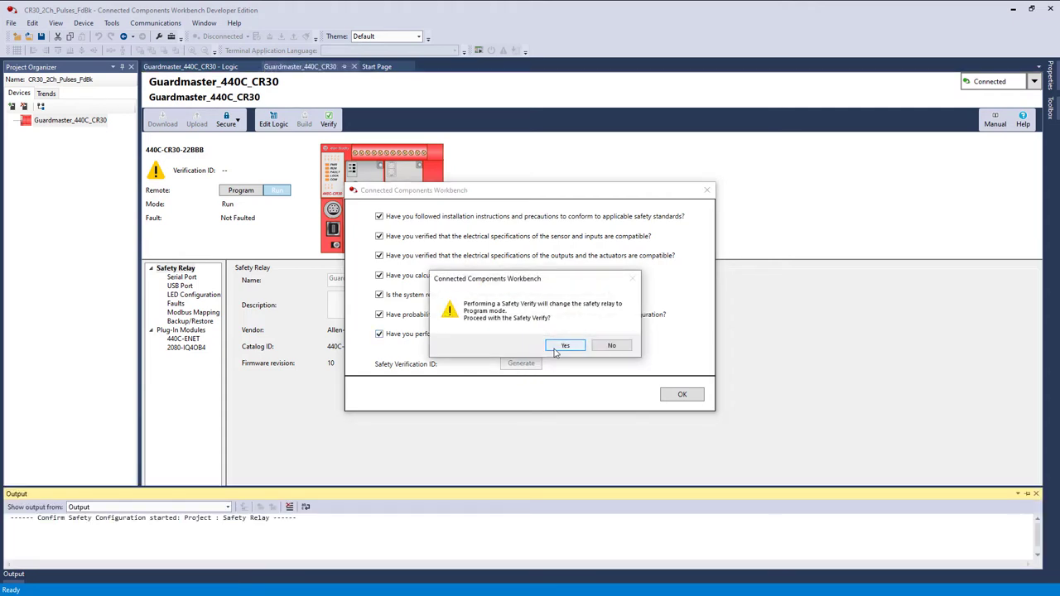
pyautogui.click(565, 345)
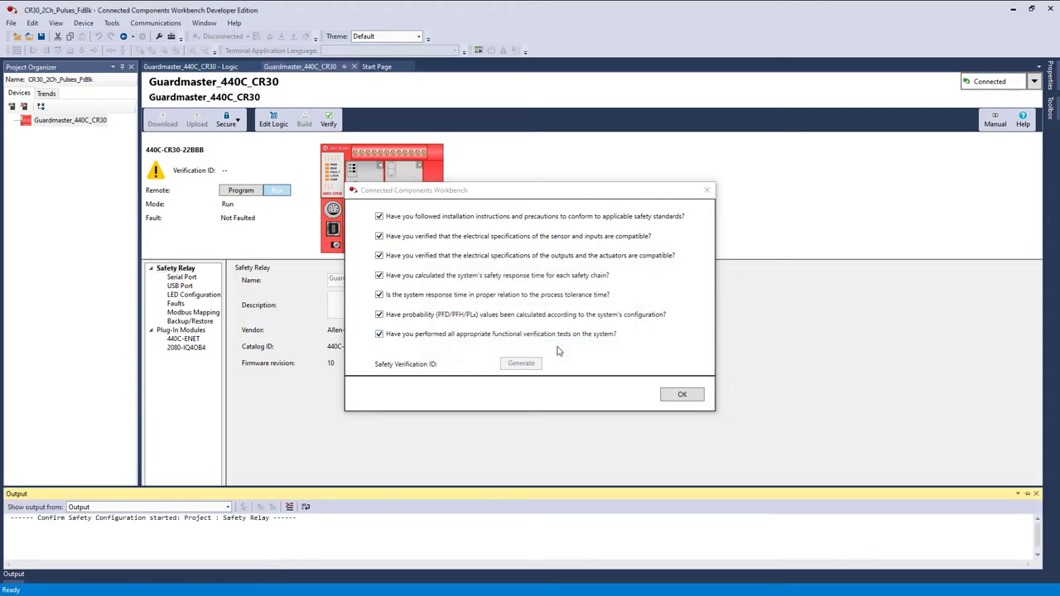
pyautogui.click(682, 394)
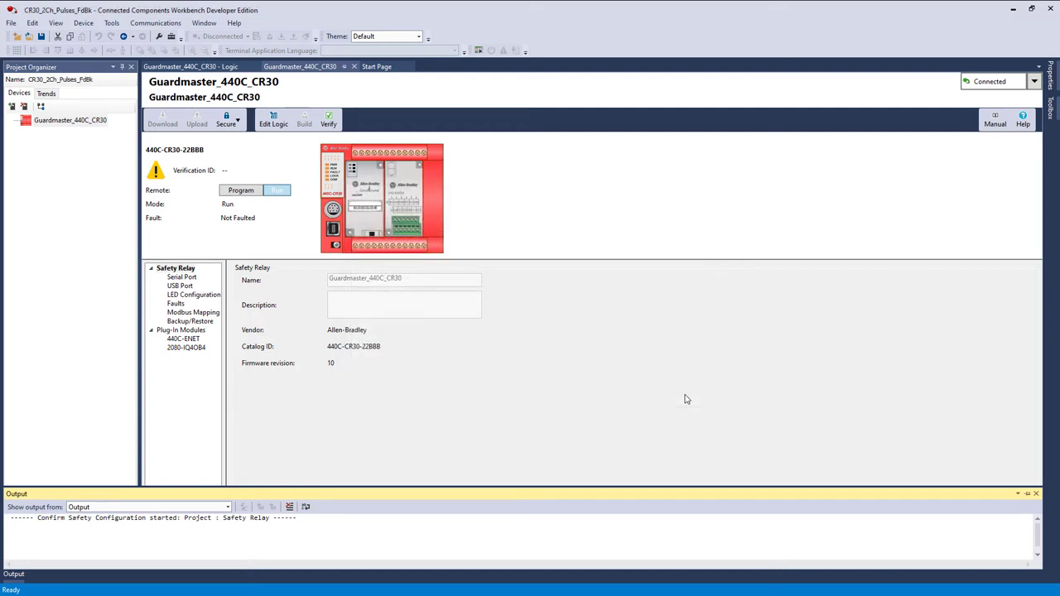
pyautogui.moveTo(524, 262)
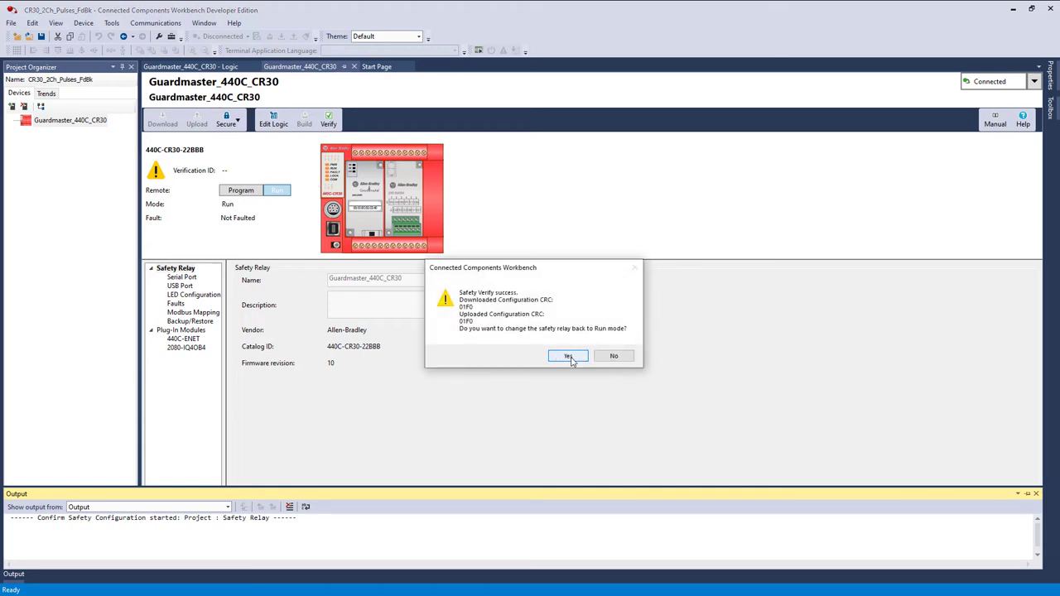
# Step: Return the relay to Run with Verification ID 9637 and view the Guardmaster_440C_CR30 logic
pyautogui.click(568, 355)
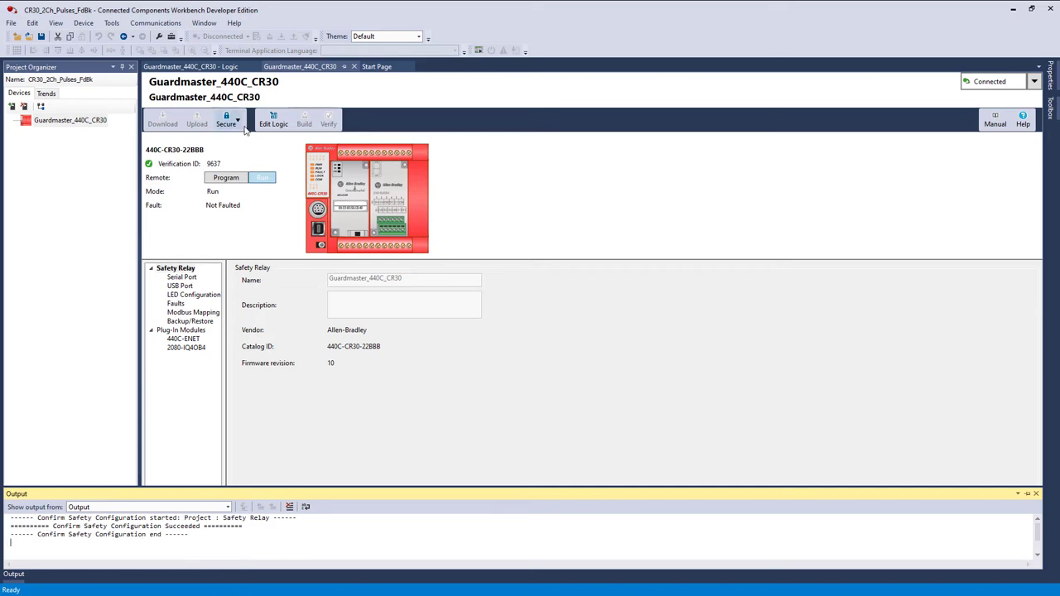
pyautogui.click(199, 66)
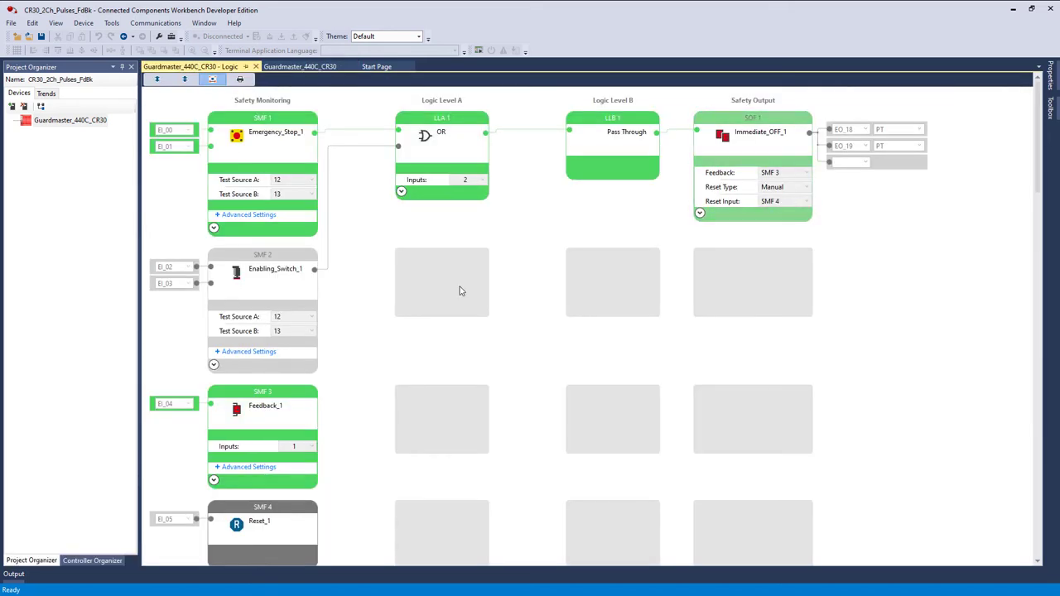